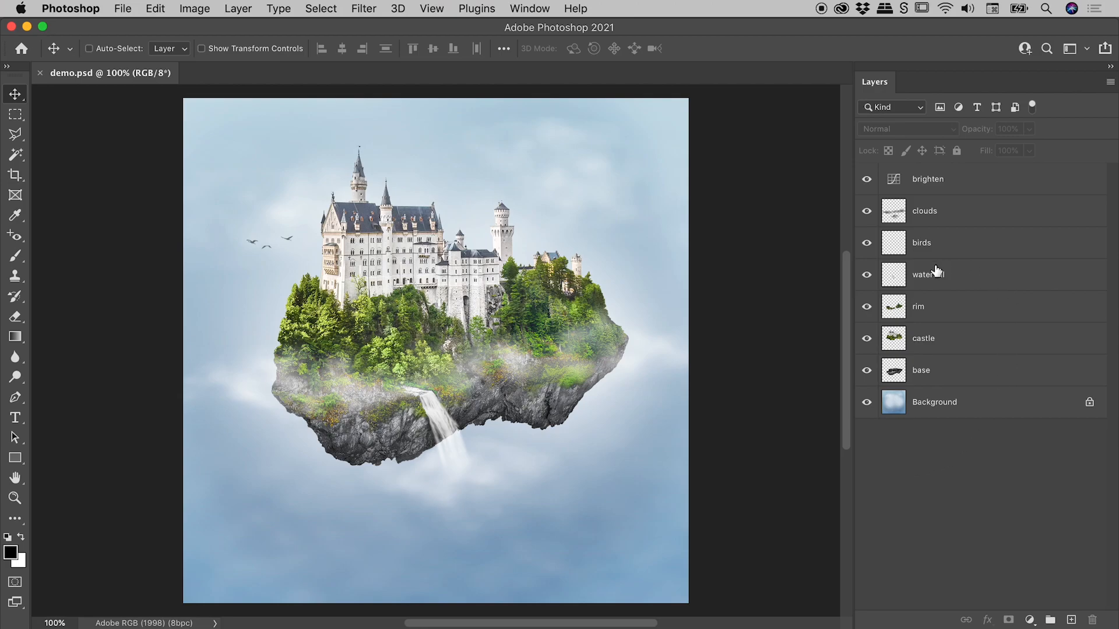
# - Make the birds layer active so the new empty Layer 1 lands above it
pyautogui.click(927, 243)
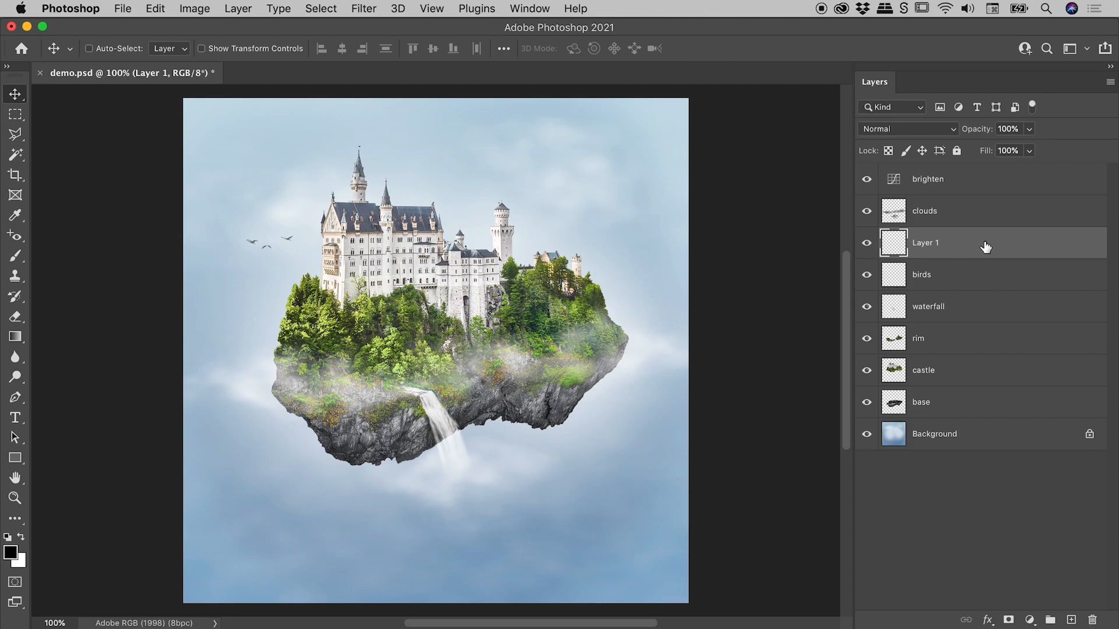
pyautogui.moveTo(975, 278)
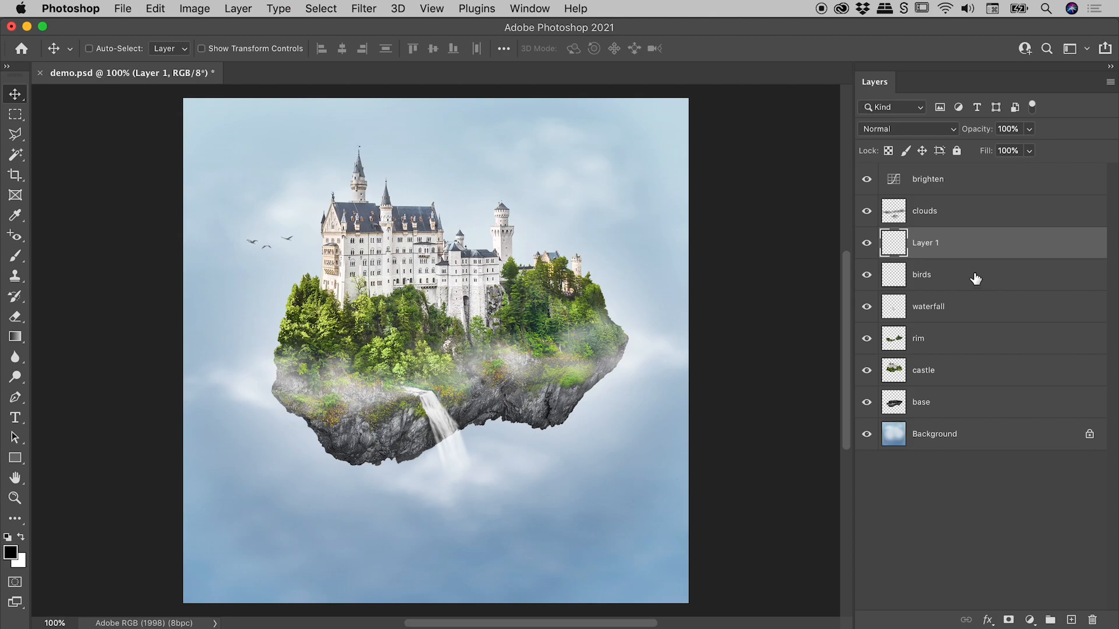
# - Discard the just-added empty Layer 1, restoring the original layer order
pyautogui.click(921, 243)
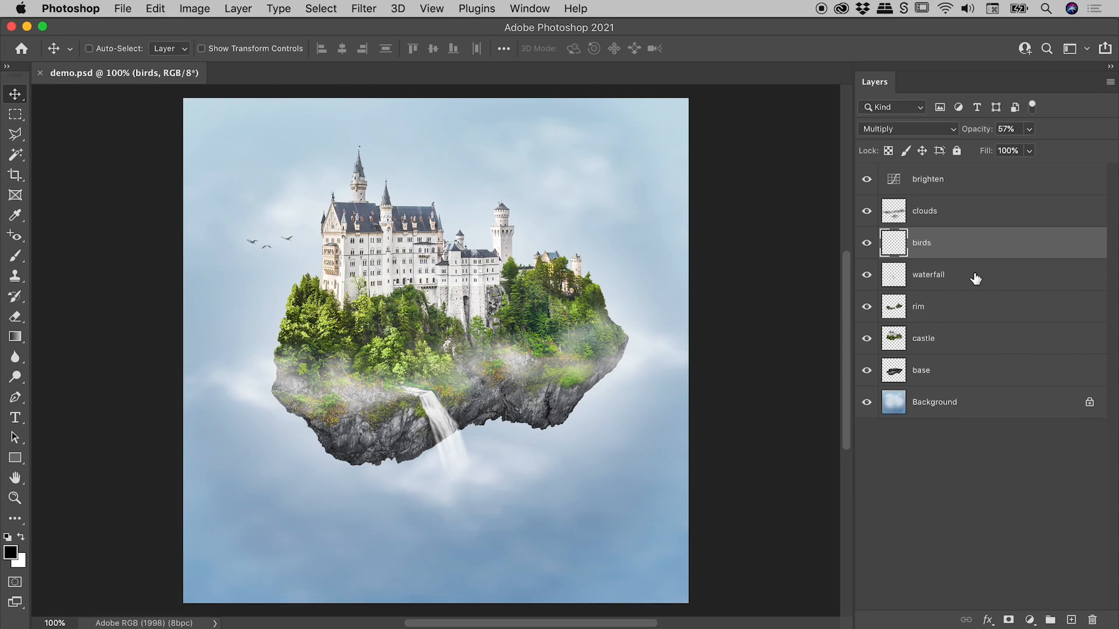
pyautogui.moveTo(1011, 244)
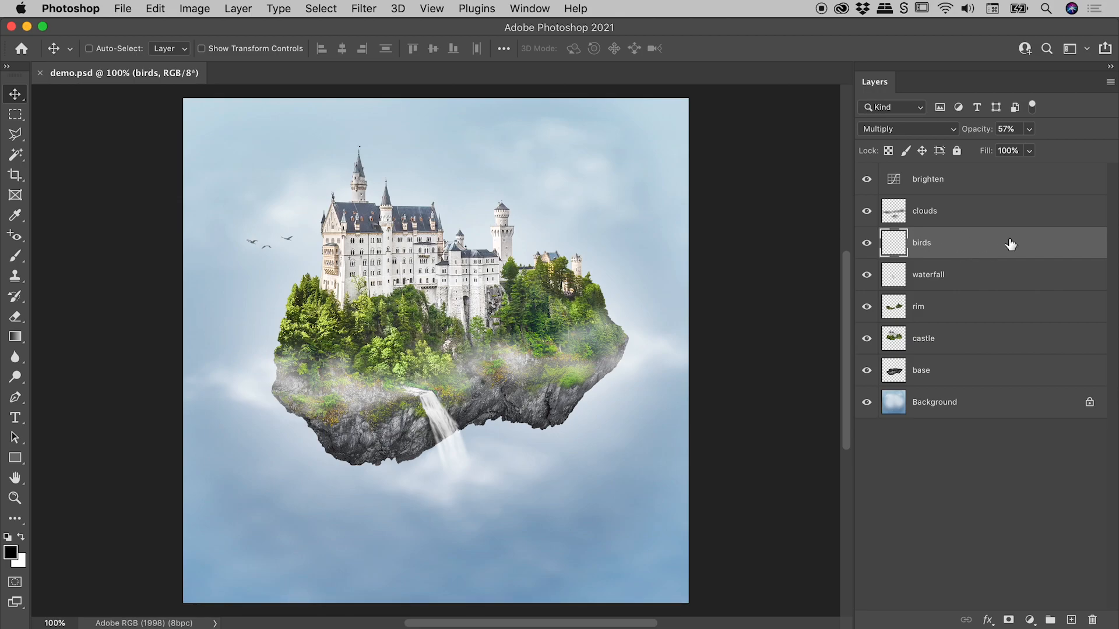
pyautogui.moveTo(998, 244)
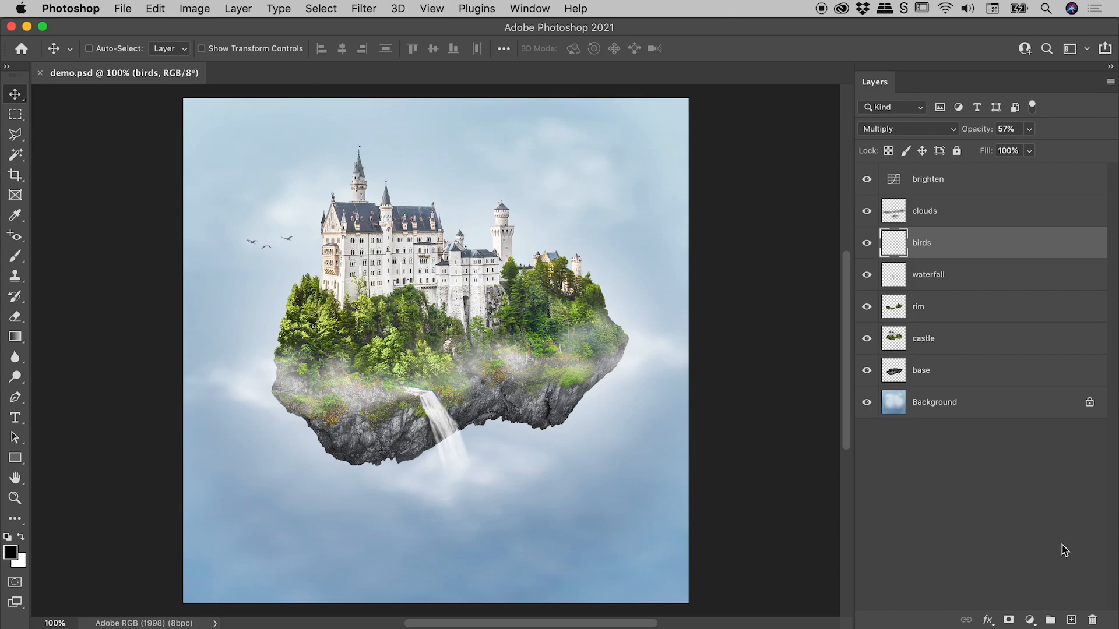
# - Add empty Layer 1 beneath birds, then make the Background layer active
pyautogui.click(1070, 619)
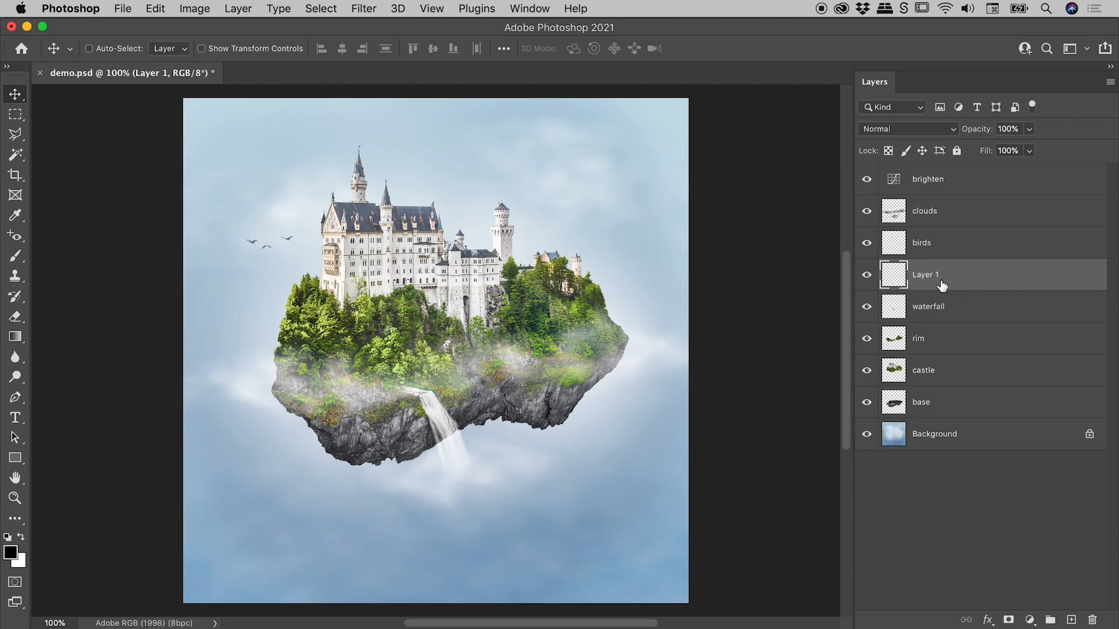
pyautogui.moveTo(935, 246)
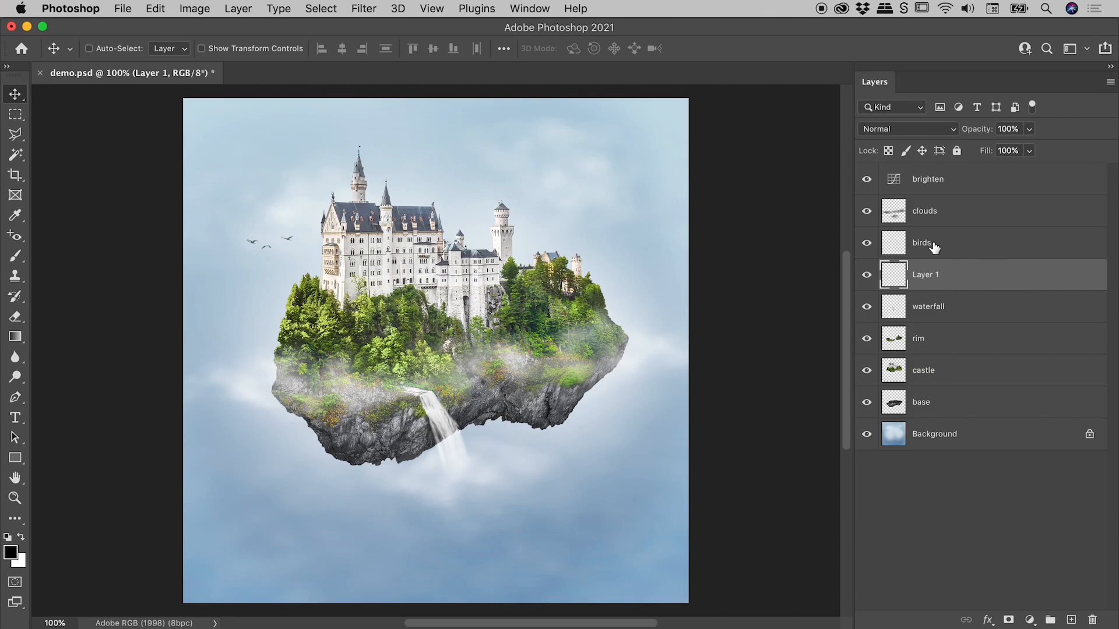
pyautogui.moveTo(952, 249)
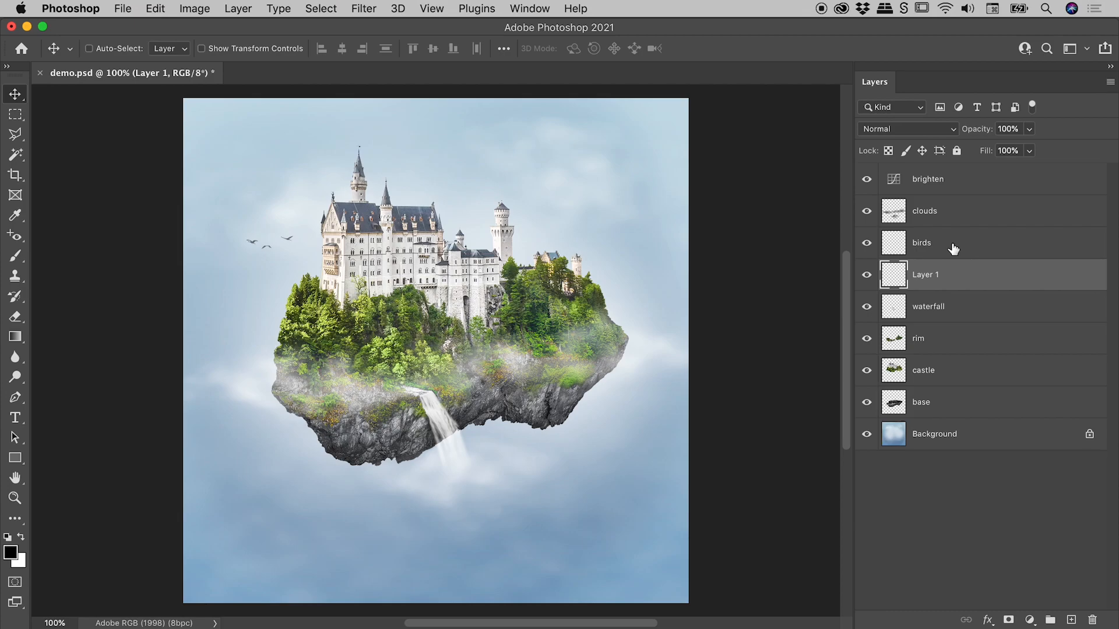
pyautogui.click(933, 433)
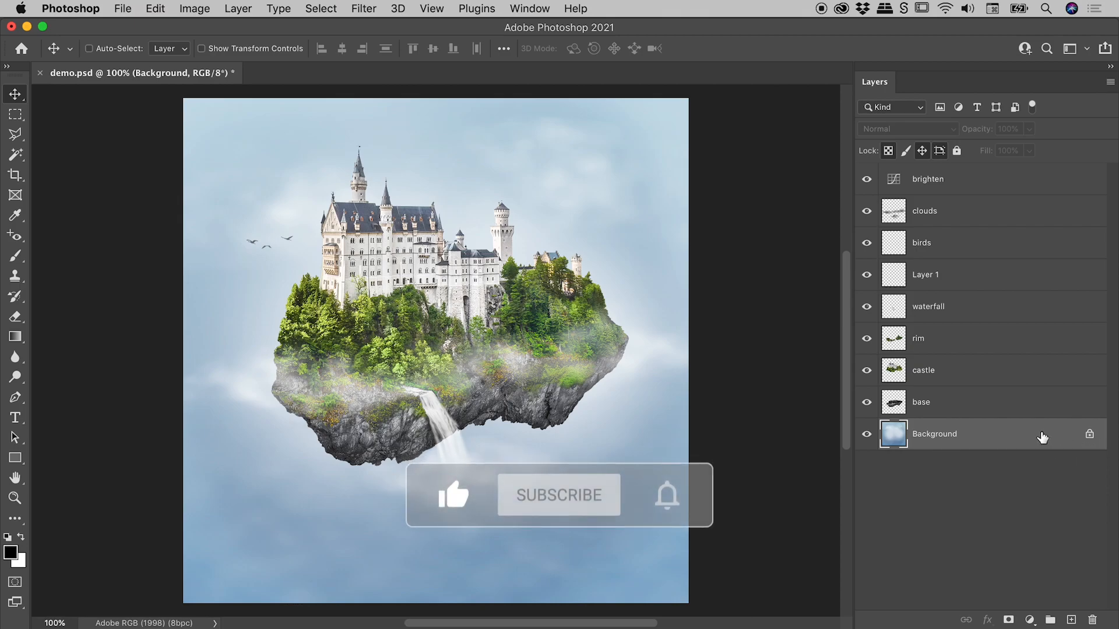
pyautogui.click(558, 494)
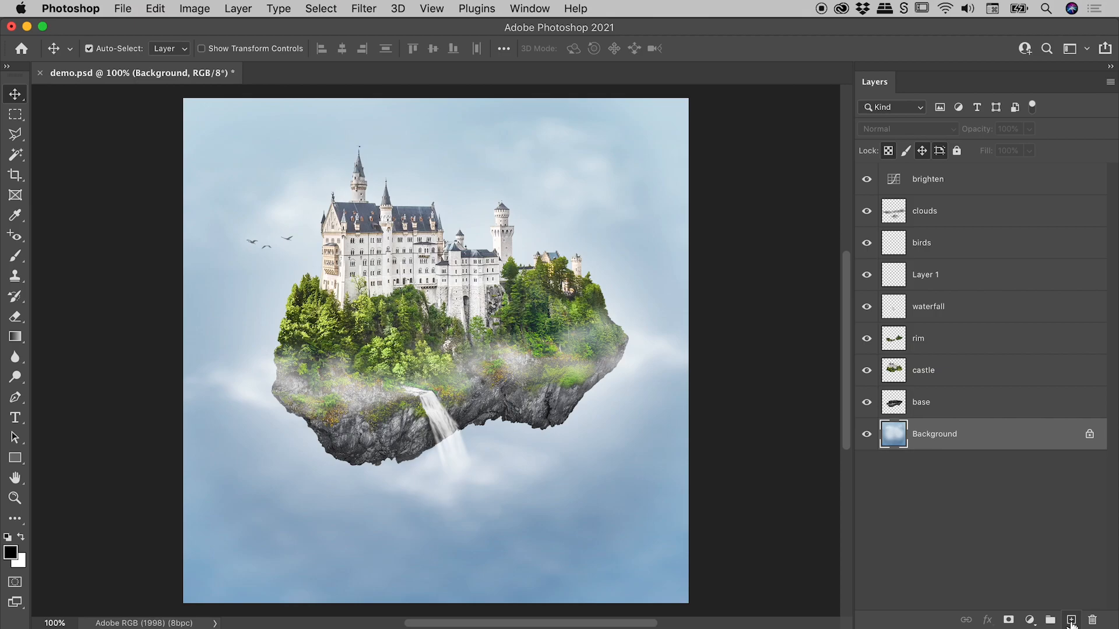
pyautogui.click(1069, 618)
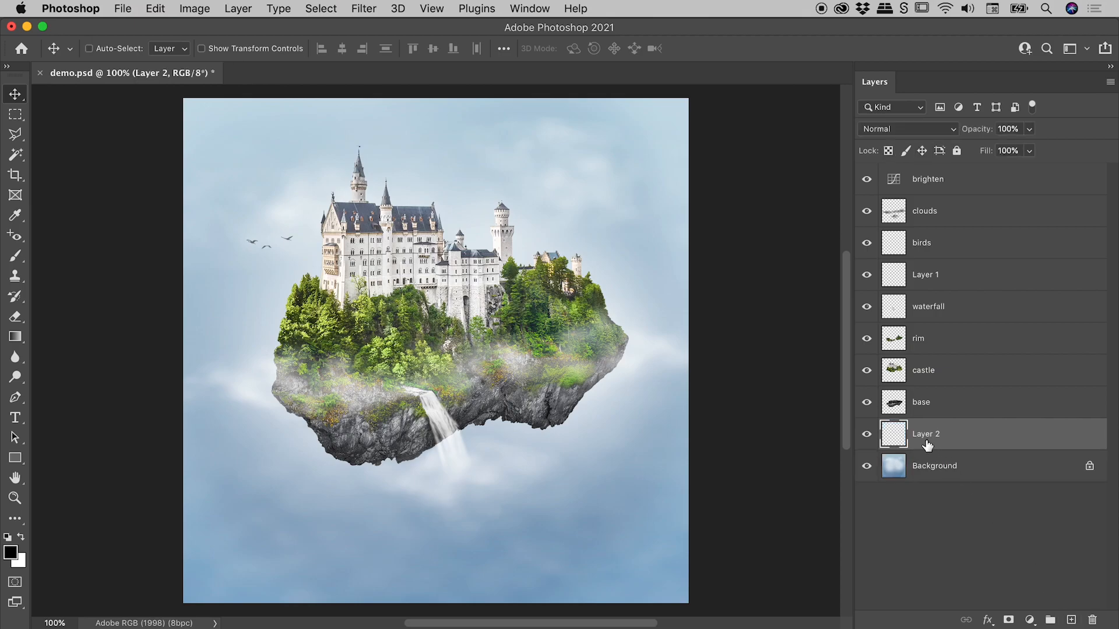
pyautogui.moveTo(972, 478)
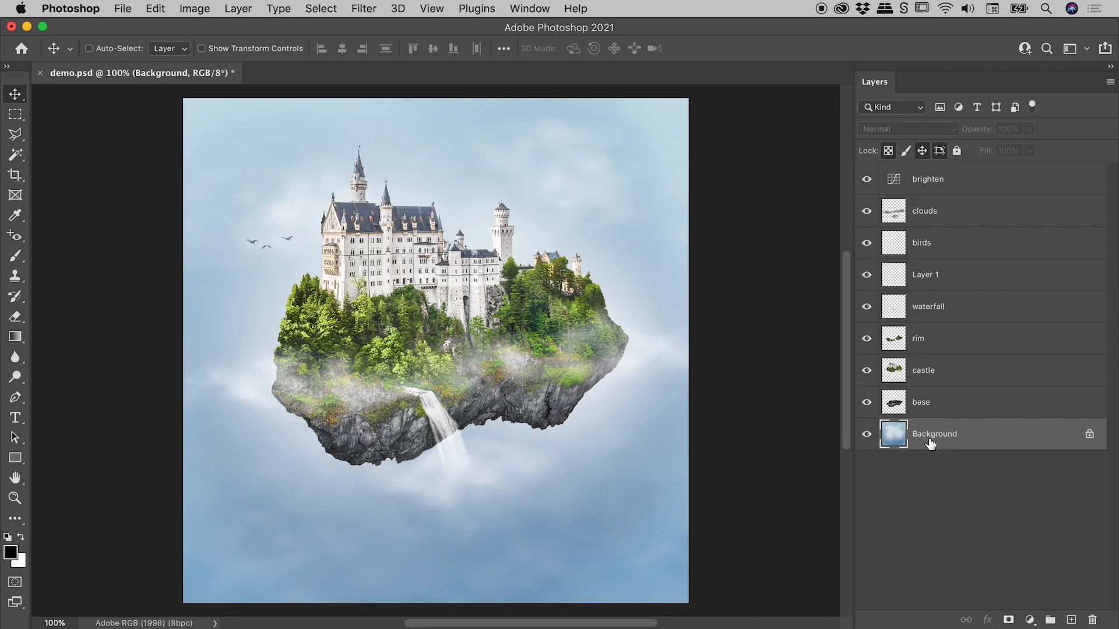
pyautogui.moveTo(980, 443)
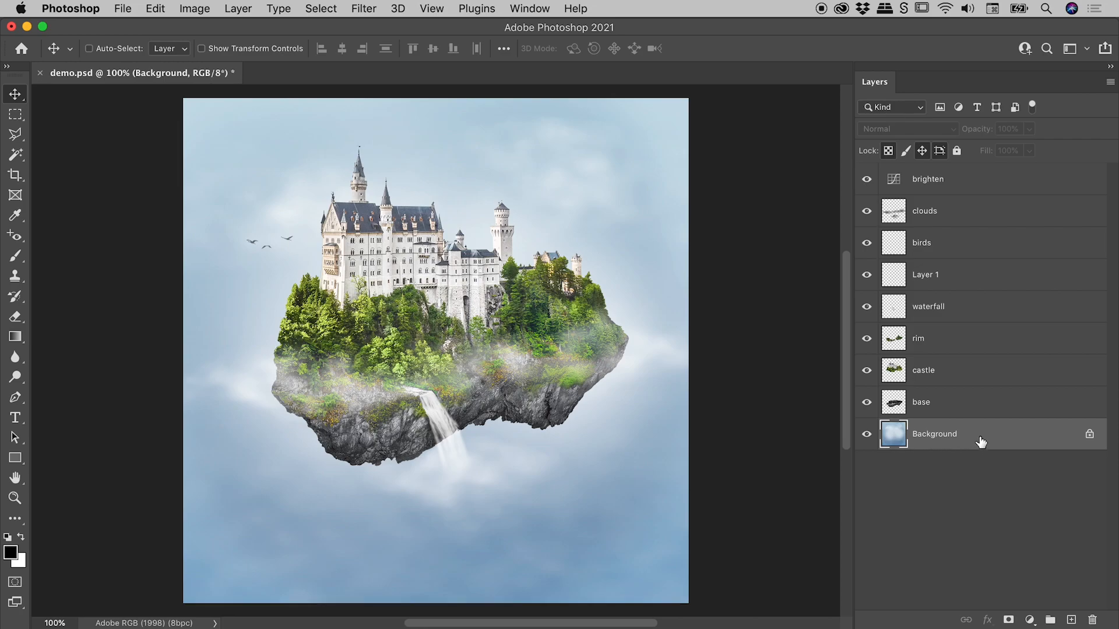
# - Convert Background to regular Layer 0 and add empty Layer 2 beneath it
pyautogui.doubleClick(934, 433)
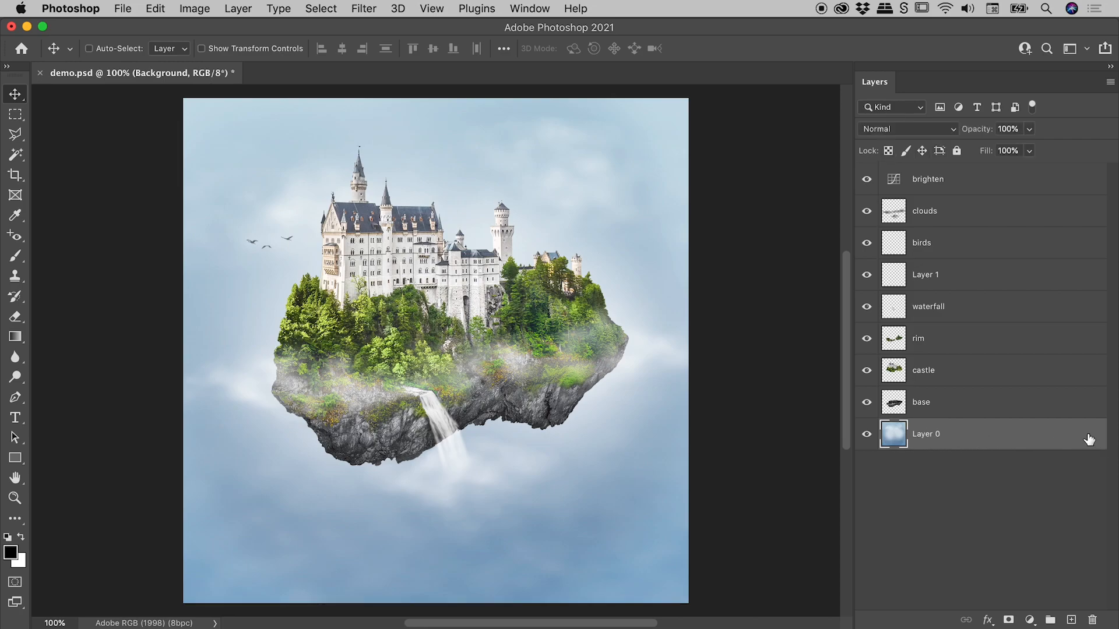
pyautogui.click(926, 434)
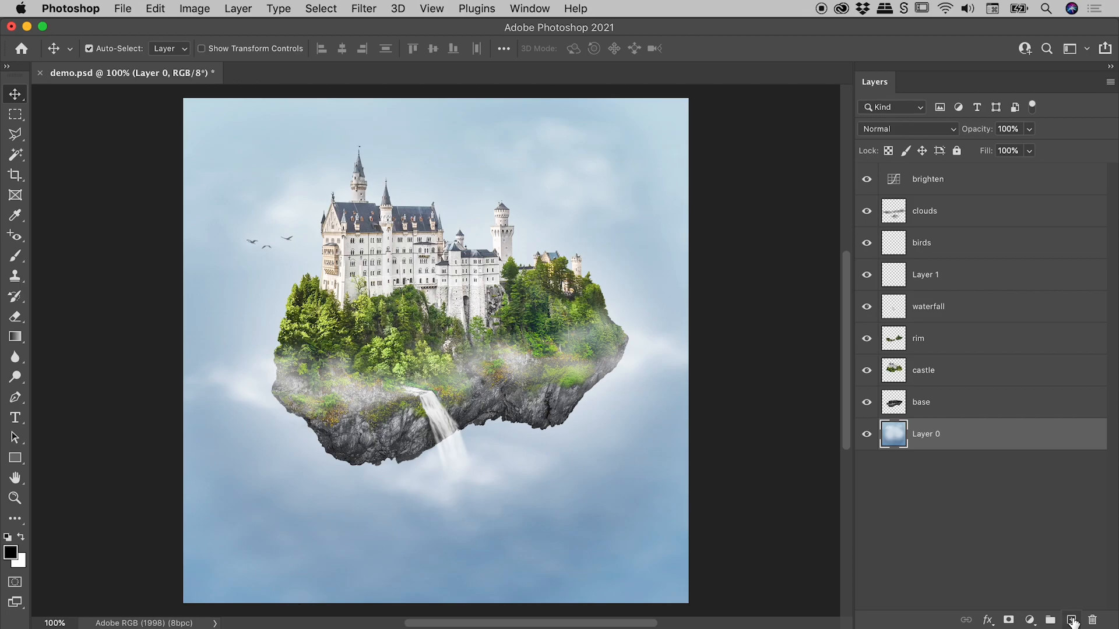
pyautogui.click(1072, 619)
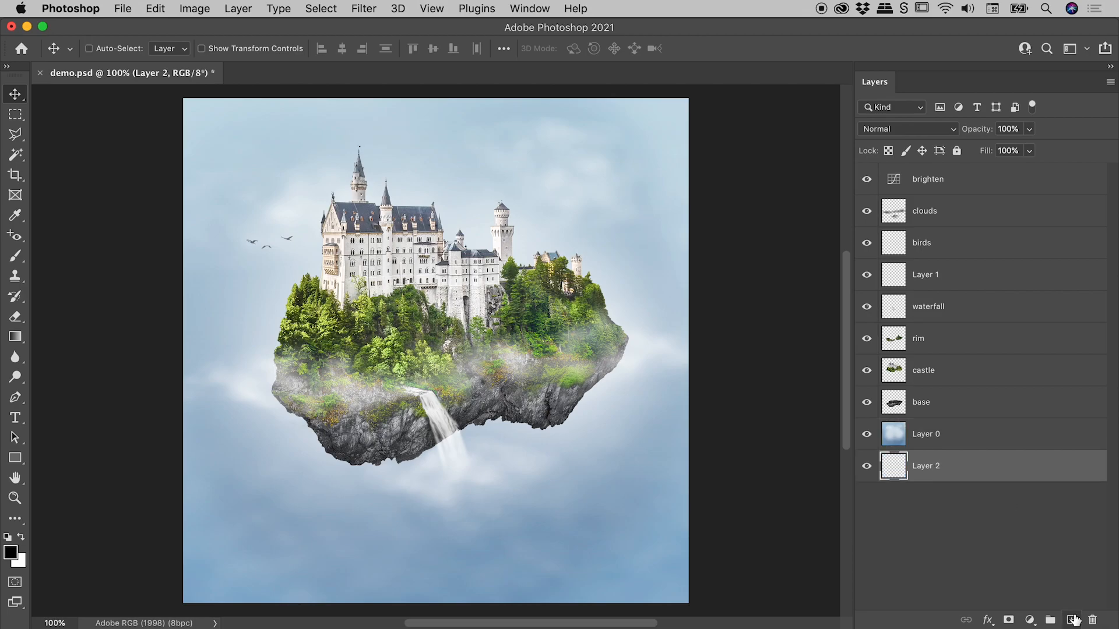
pyautogui.moveTo(959, 469)
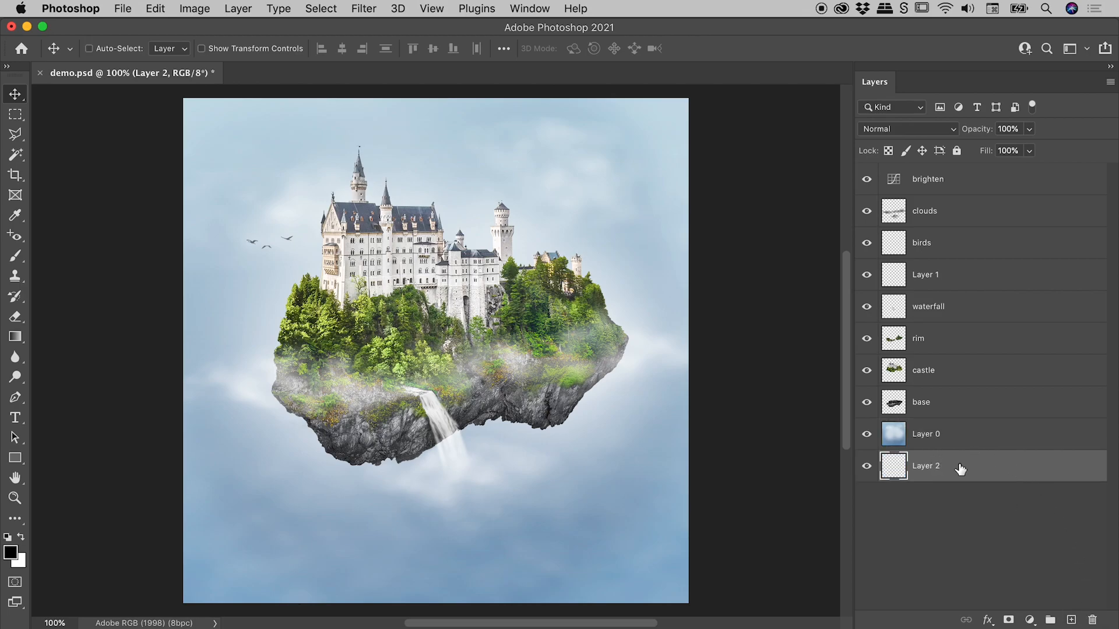